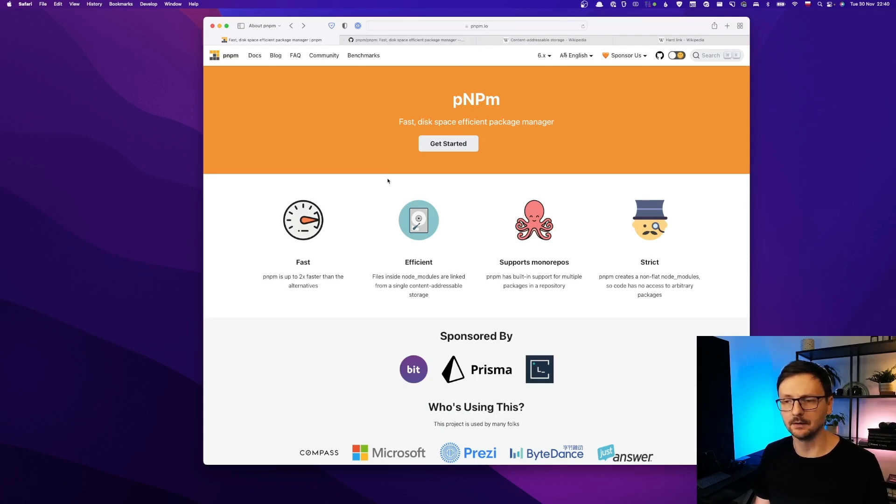
{"action": "mouse_move", "coordinate": [350, 285]}
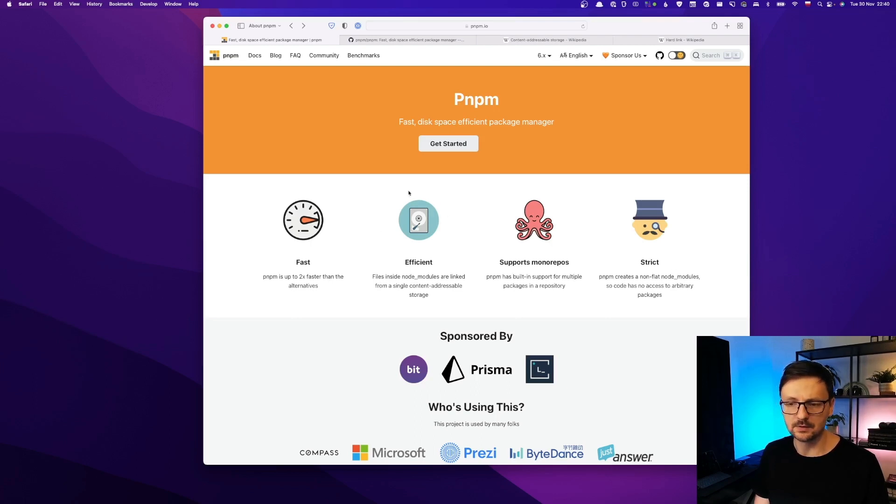
{"action": "mouse_move", "coordinate": [421, 197]}
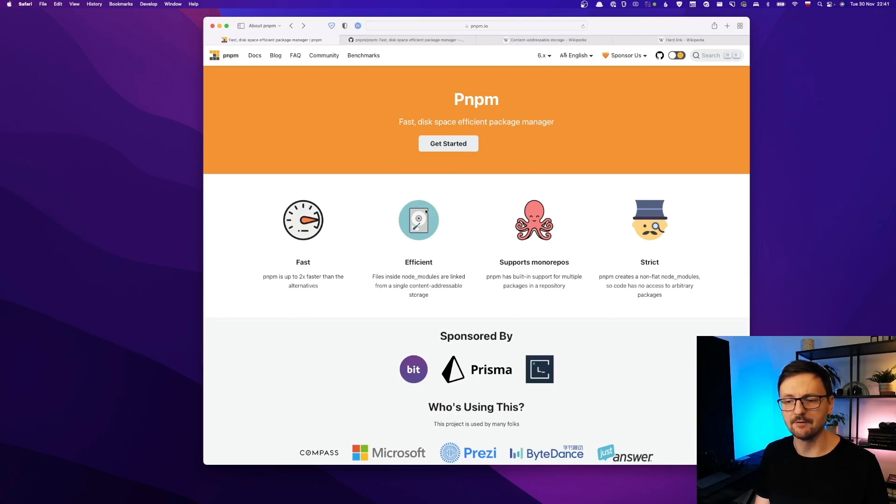
{"action": "mouse_move", "coordinate": [452, 241]}
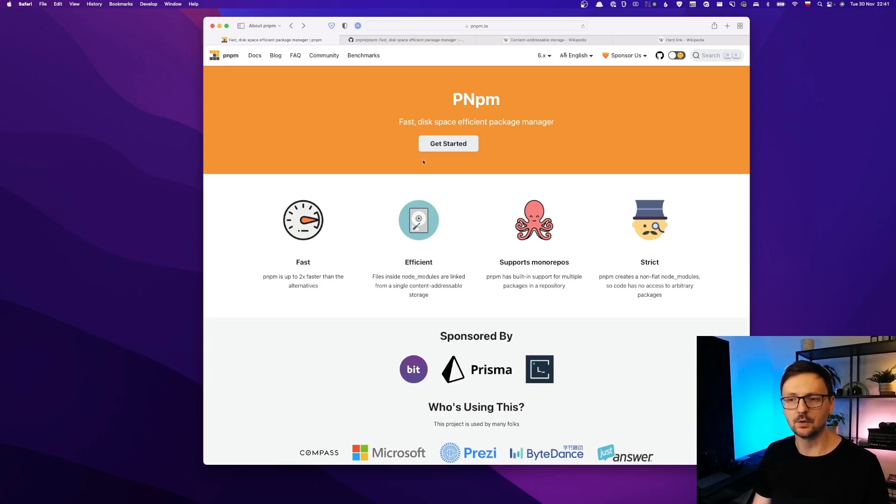
- View the Content-addressable storage article briefly, then switch to the pnpm/pnpm GitHub repository tab
{"action": "left_click", "coordinate": [547, 40]}
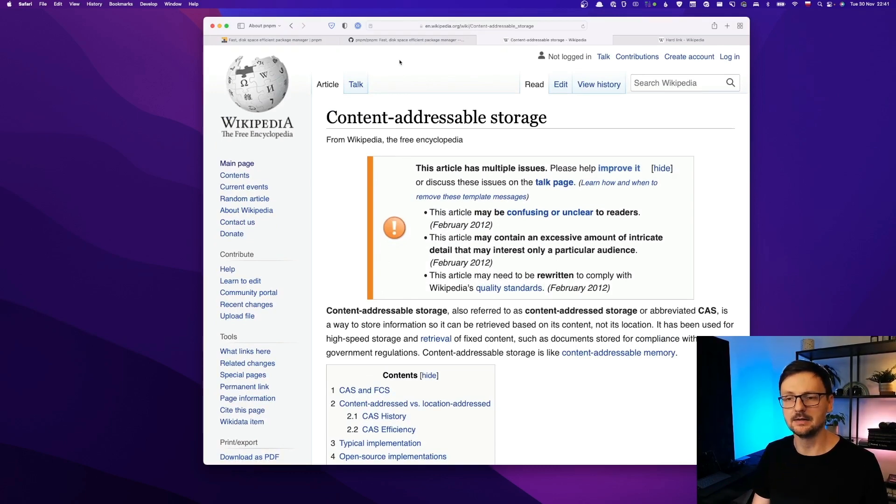
{"action": "left_click", "coordinate": [402, 40]}
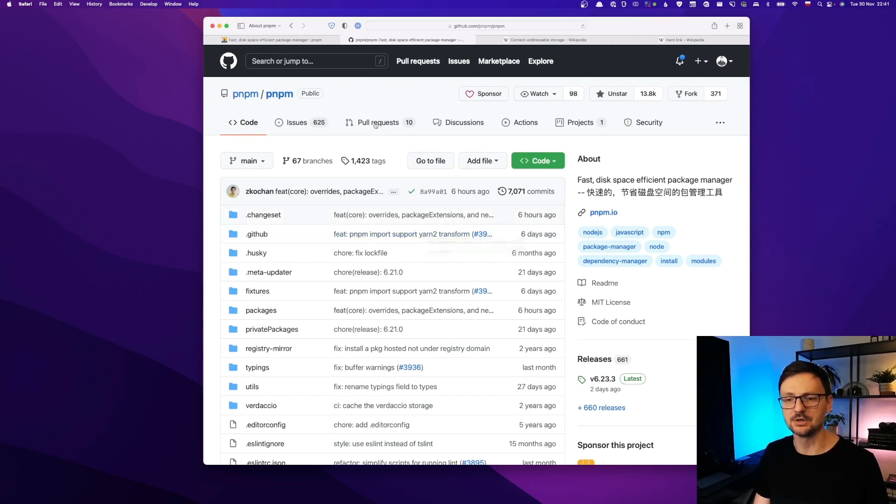
- Open the Hard link Wikipedia article and scroll down to its Operation section
{"action": "left_click", "coordinate": [683, 40]}
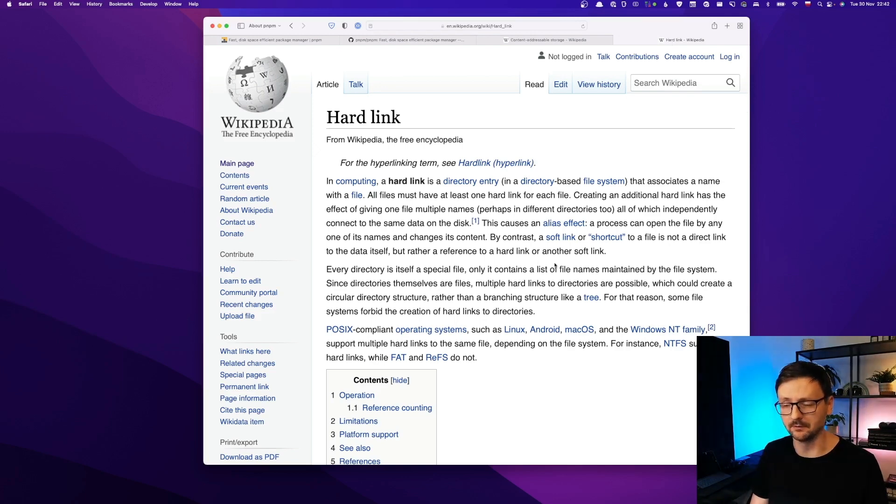
{"action": "mouse_move", "coordinate": [545, 329]}
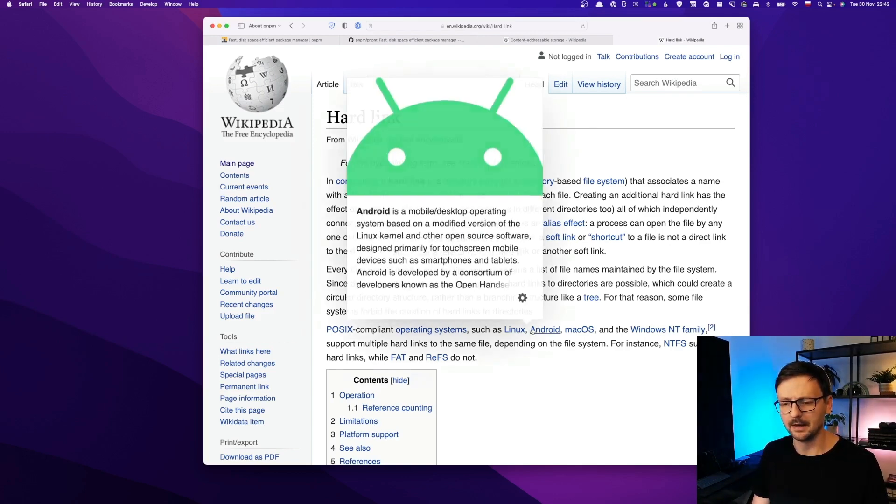
{"action": "scroll", "scroll_direction": "down", "scroll_amount": 3}
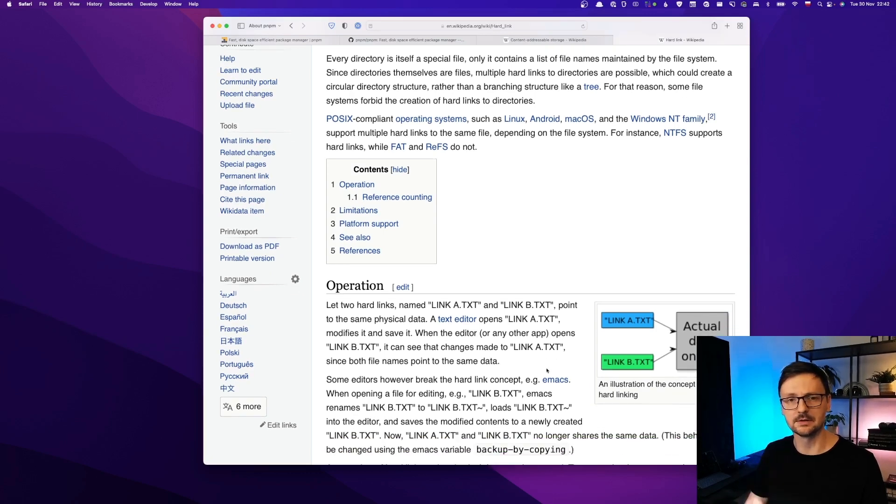
{"action": "scroll", "scroll_direction": "down", "scroll_amount": 3}
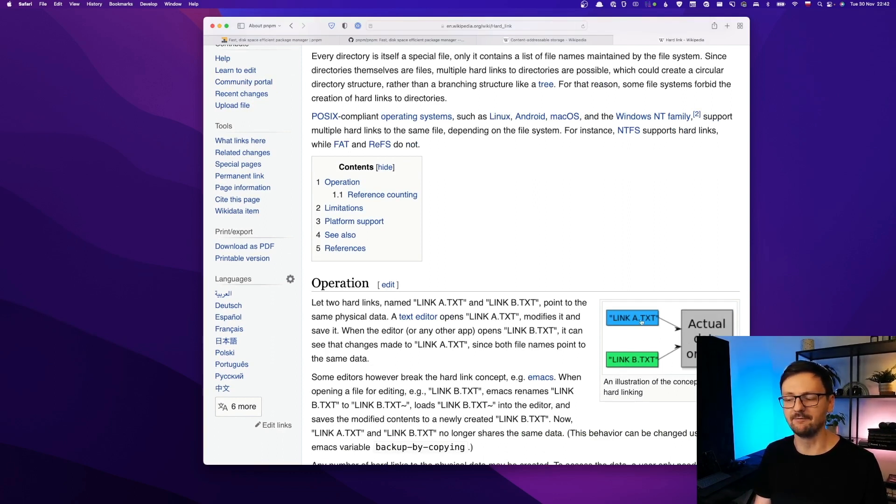
{"action": "mouse_move", "coordinate": [659, 326]}
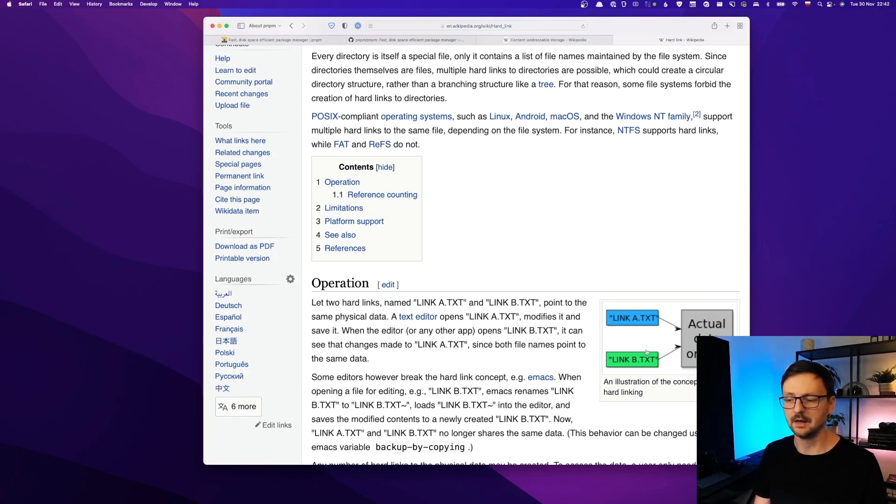
{"action": "mouse_move", "coordinate": [672, 368]}
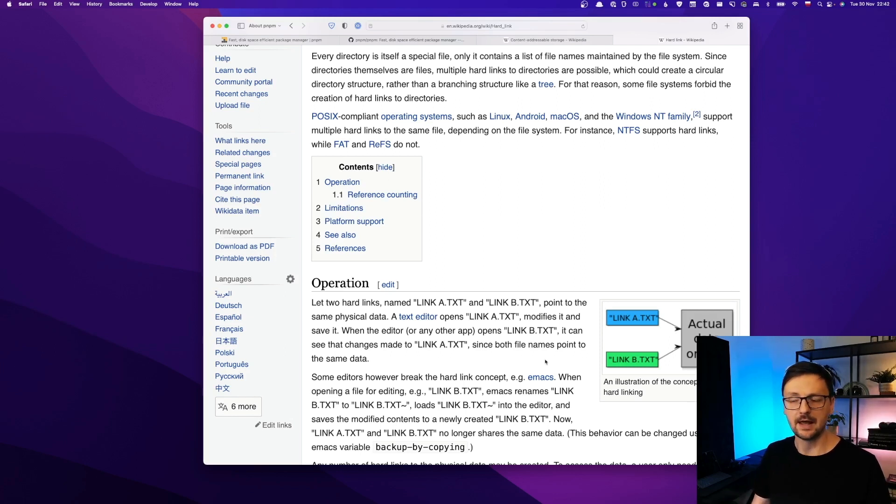
{"action": "mouse_move", "coordinate": [588, 333]}
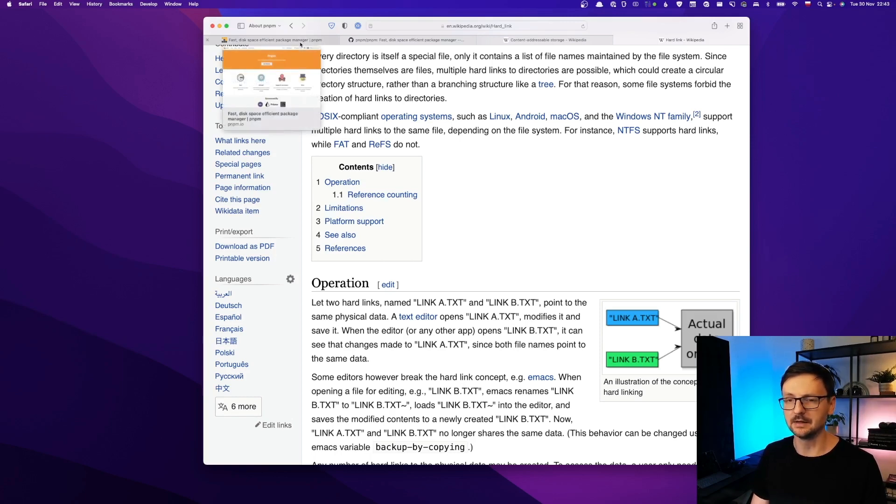
- Return to the pnpm.io tab showing the Fast, Efficient, Supports monorepos and Strict cards
{"action": "left_click", "coordinate": [272, 39]}
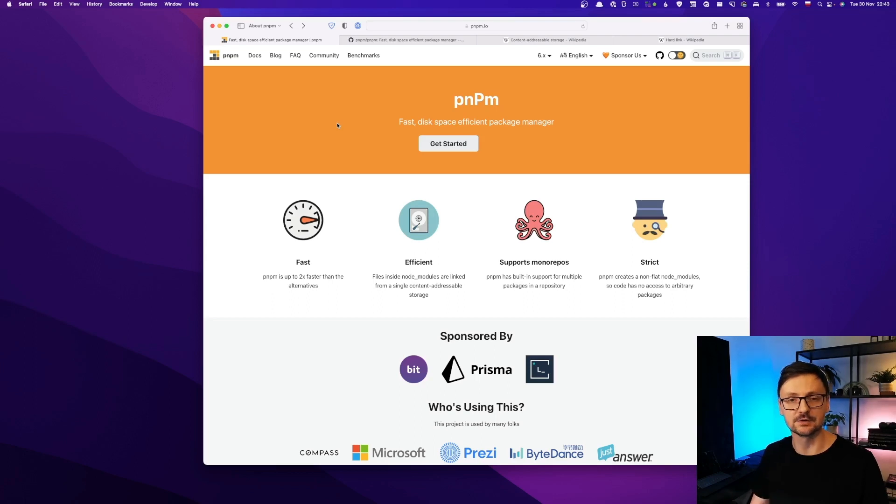
{"action": "mouse_move", "coordinate": [337, 181]}
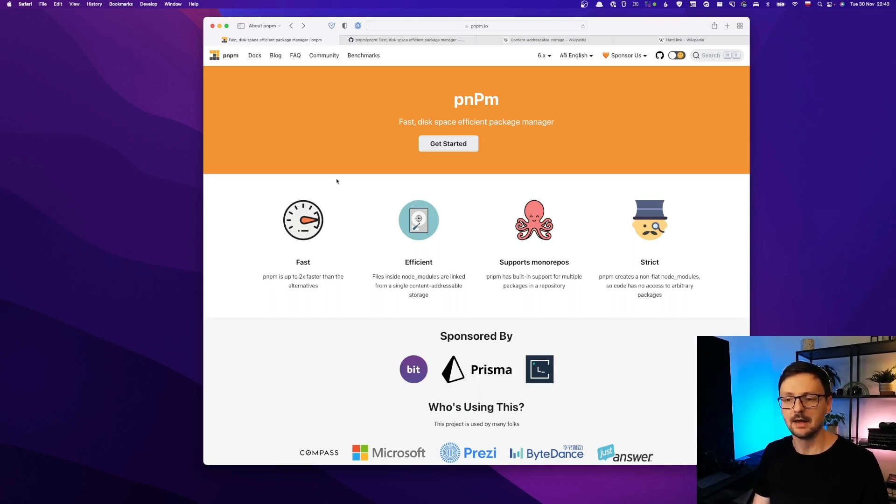
{"action": "mouse_move", "coordinate": [341, 200]}
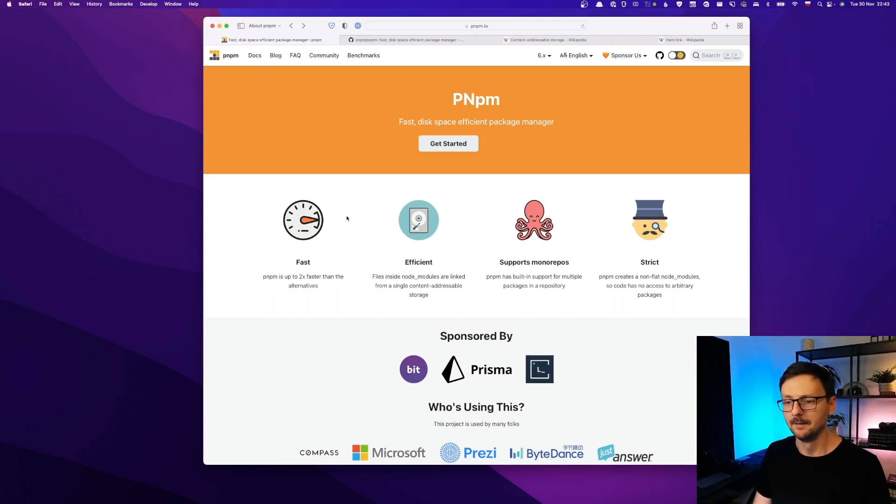
{"action": "mouse_move", "coordinate": [435, 225]}
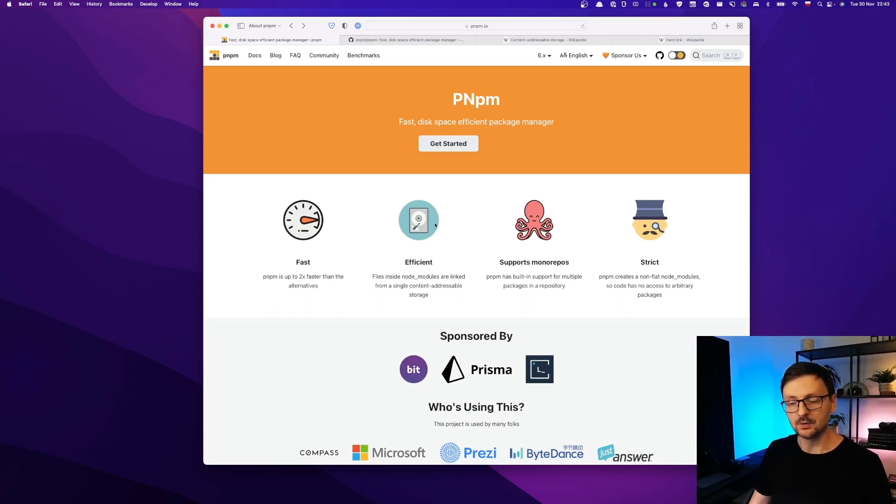
{"action": "mouse_move", "coordinate": [424, 244]}
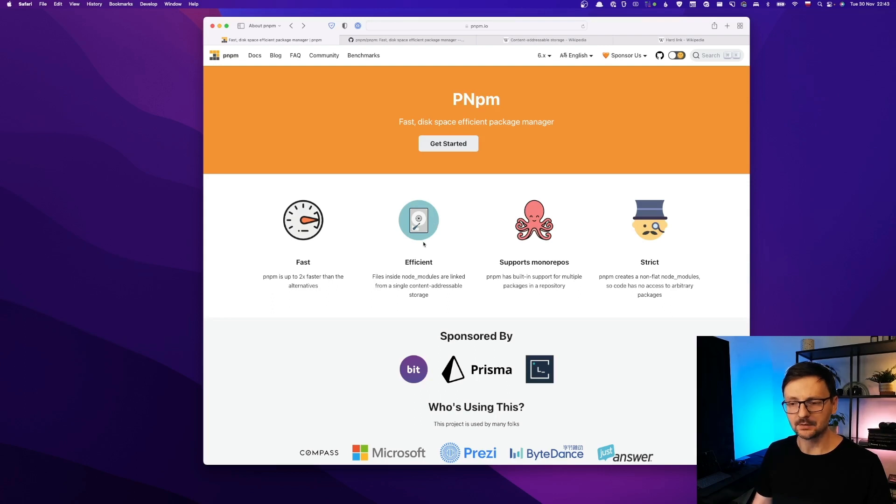
{"action": "mouse_move", "coordinate": [357, 237]}
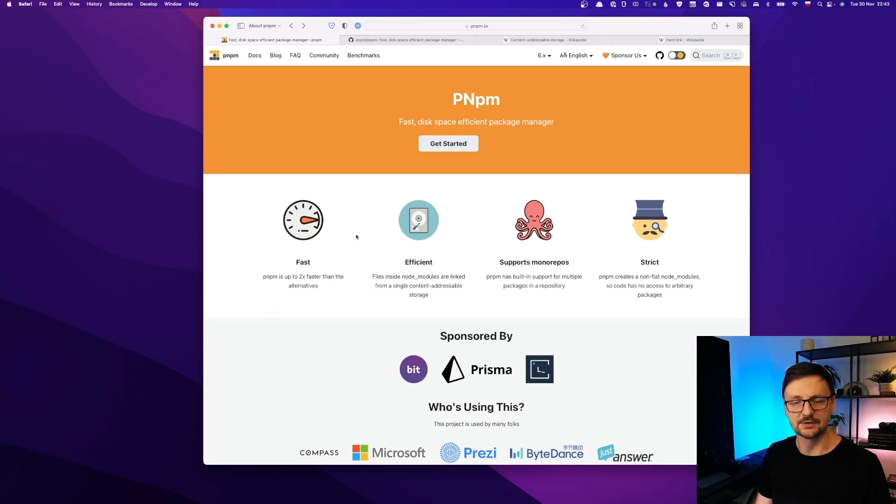
{"action": "mouse_move", "coordinate": [341, 226]}
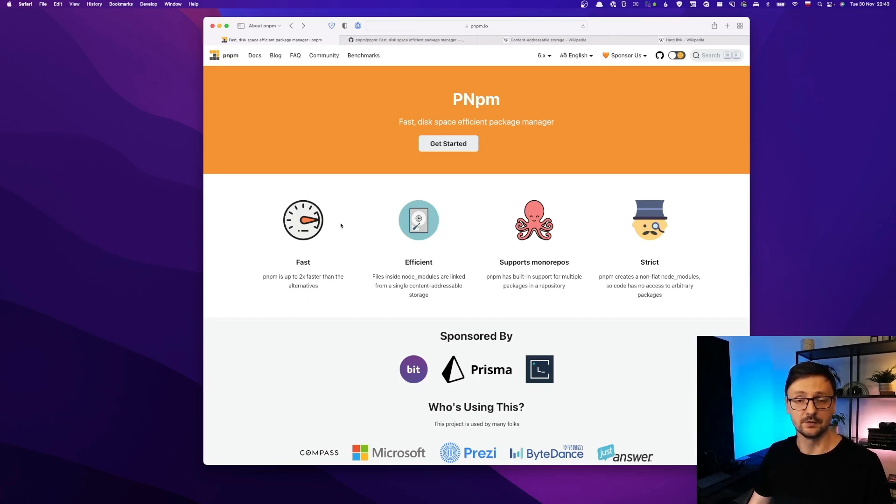
{"action": "mouse_move", "coordinate": [346, 225]}
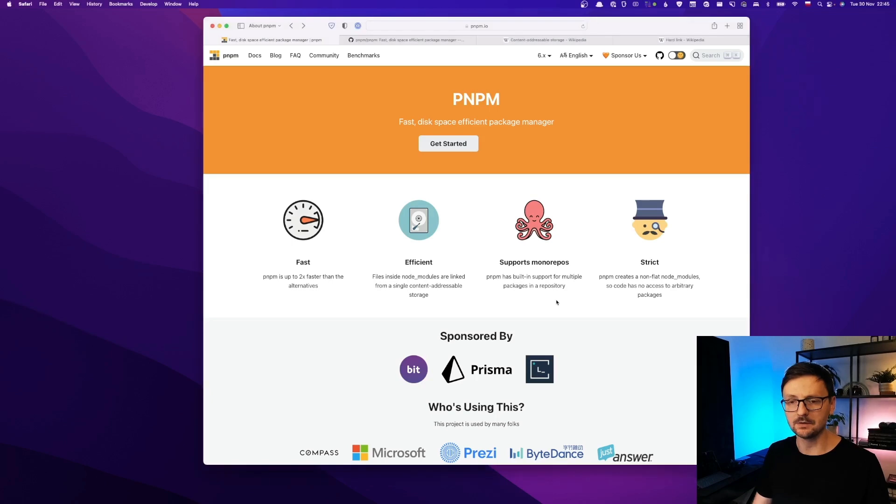
- Highlight the Supports monorepos and Strict feature headings, then clear the selection
{"action": "double_click", "coordinate": [534, 262]}
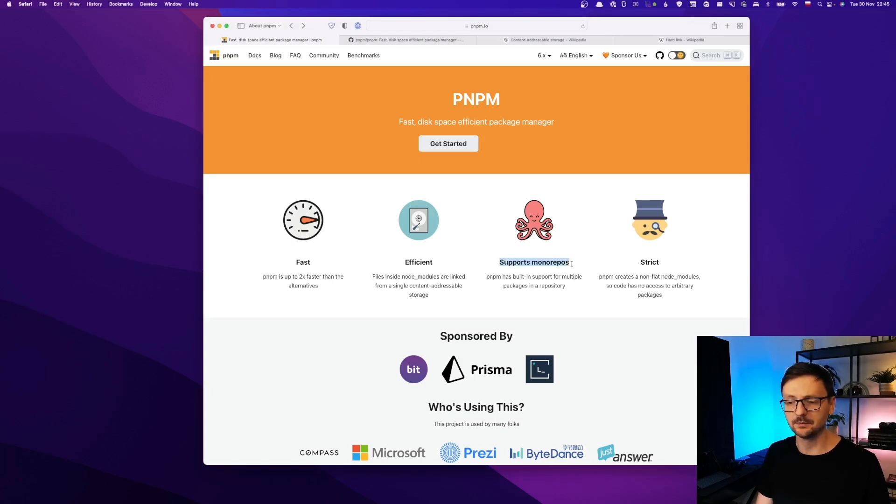
{"action": "mouse_move", "coordinate": [569, 276]}
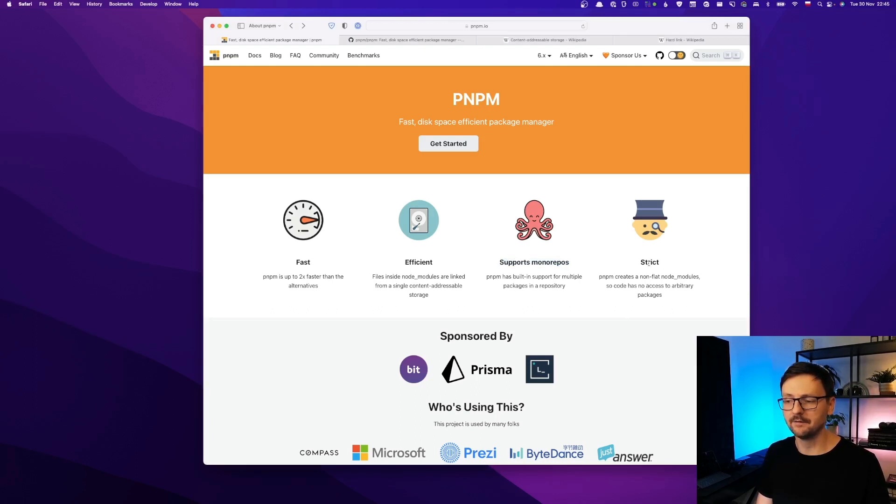
{"action": "double_click", "coordinate": [649, 262]}
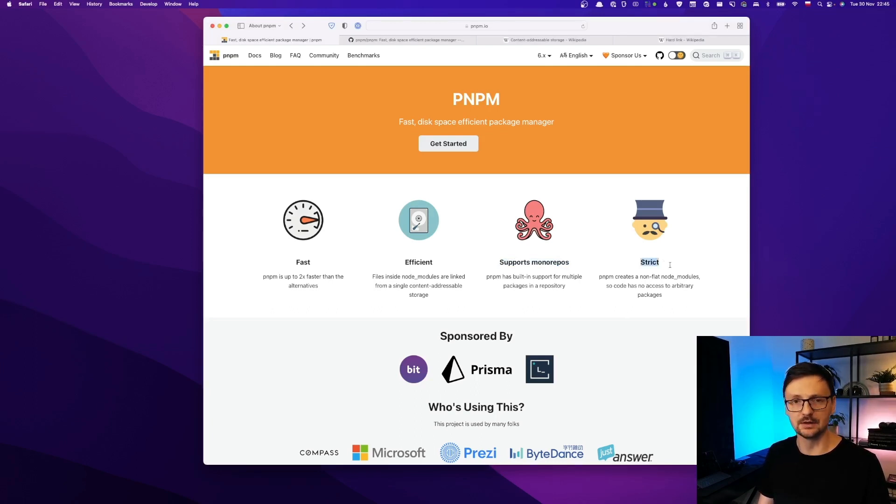
{"action": "left_click", "coordinate": [653, 350]}
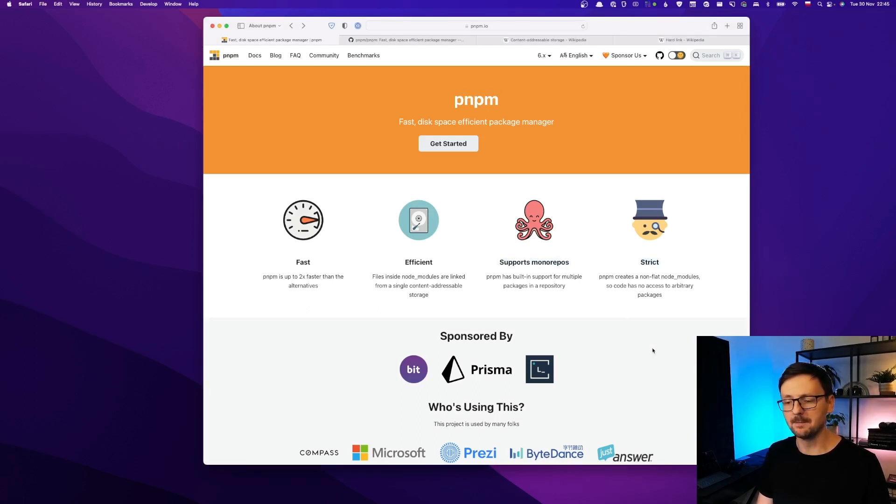
- Scroll through the Sponsored By and Who's Using This? sections of the homepage
{"action": "scroll", "scroll_direction": "down", "scroll_amount": 3}
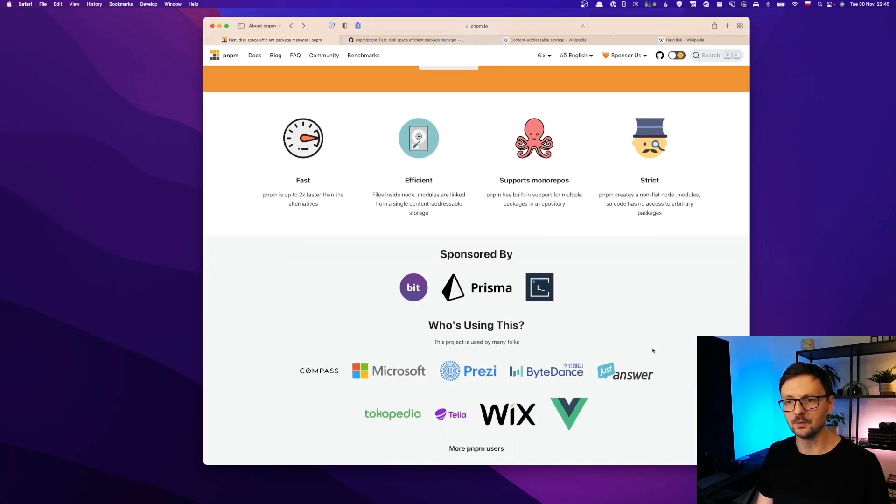
{"action": "scroll", "scroll_direction": "up", "scroll_amount": 3}
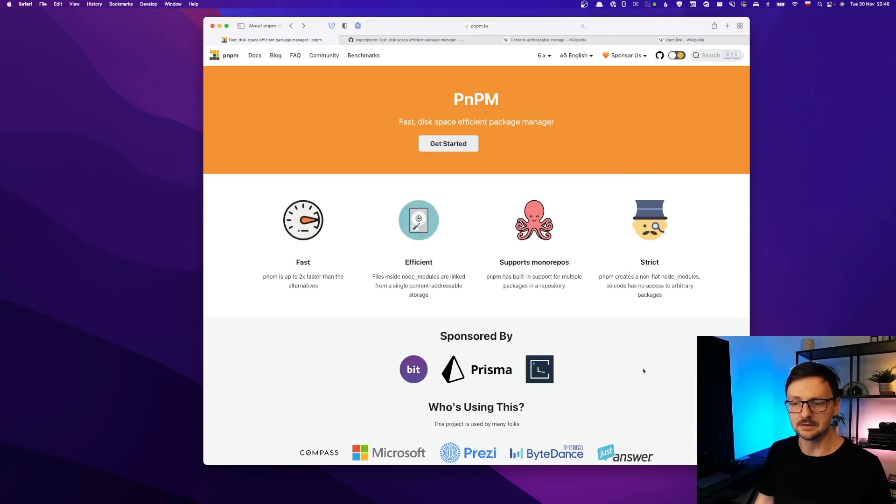
{"action": "mouse_move", "coordinate": [640, 366]}
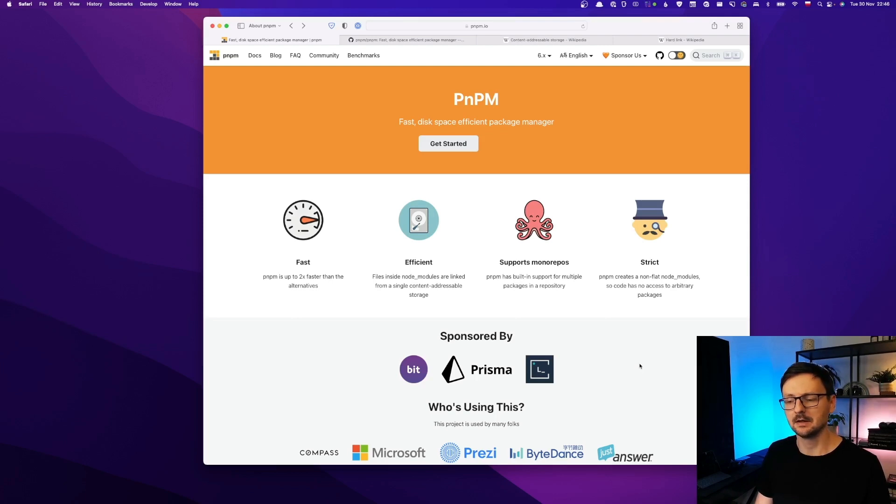
{"action": "mouse_move", "coordinate": [641, 358]}
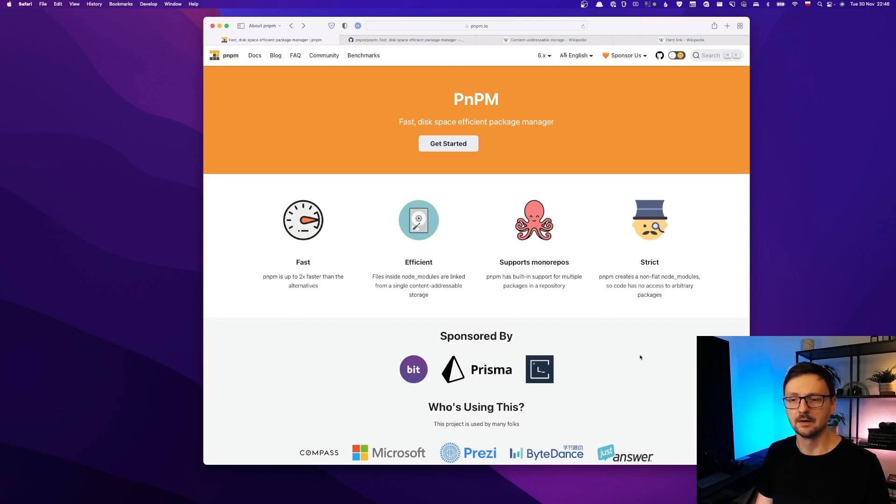
{"action": "scroll", "scroll_direction": "down", "scroll_amount": 3}
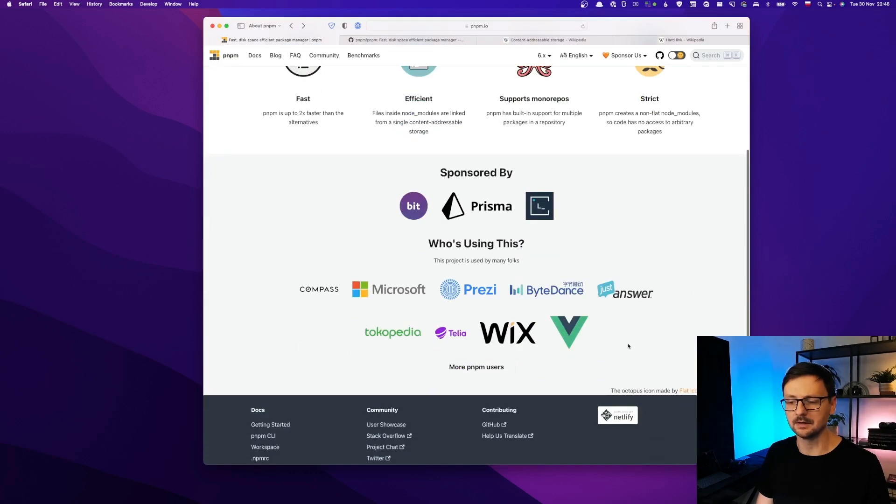
{"action": "scroll", "scroll_direction": "up", "scroll_amount": 3}
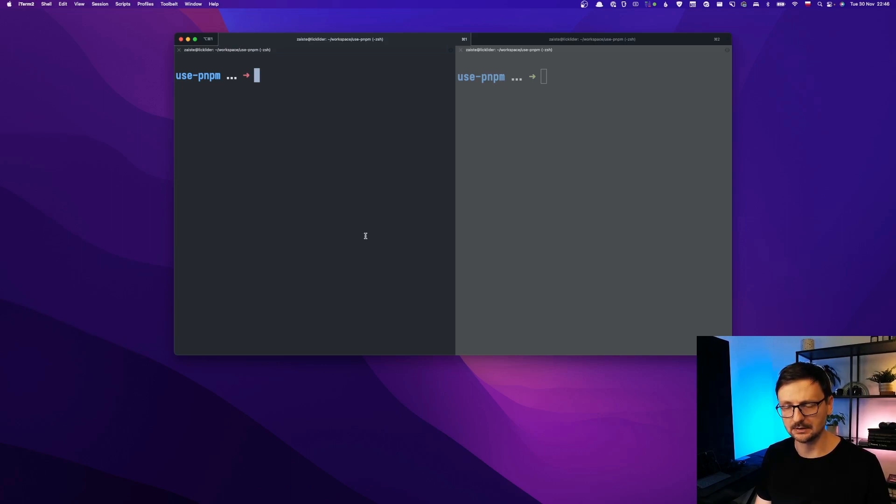
- Create and enter the with-npm folder, then enter pnpm add express and pnpm store path
{"action": "type", "text": "mkdir use-pnpm"}
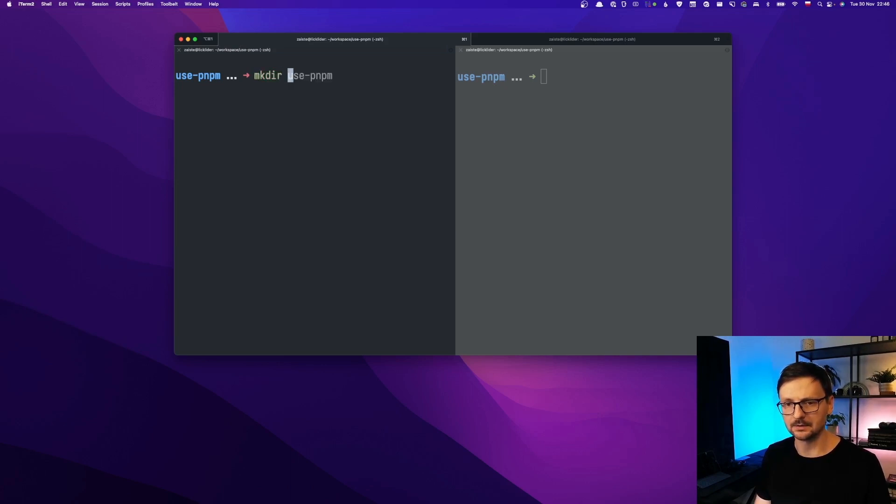
{"action": "key", "text": "Enter"}
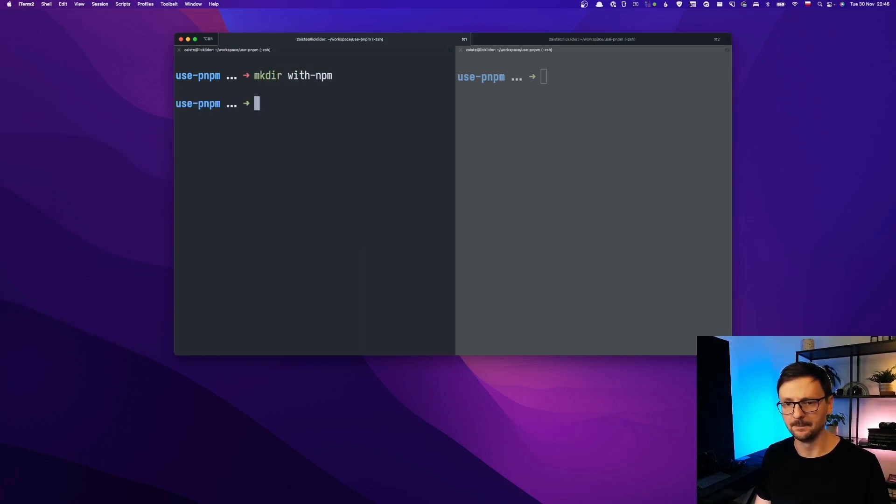
{"action": "type", "text": "cd with-npm/"}
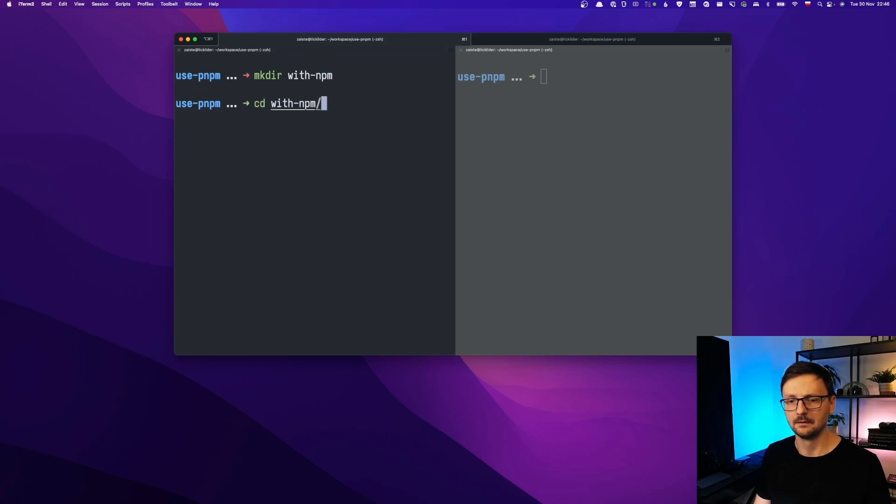
{"action": "key", "text": "Enter"}
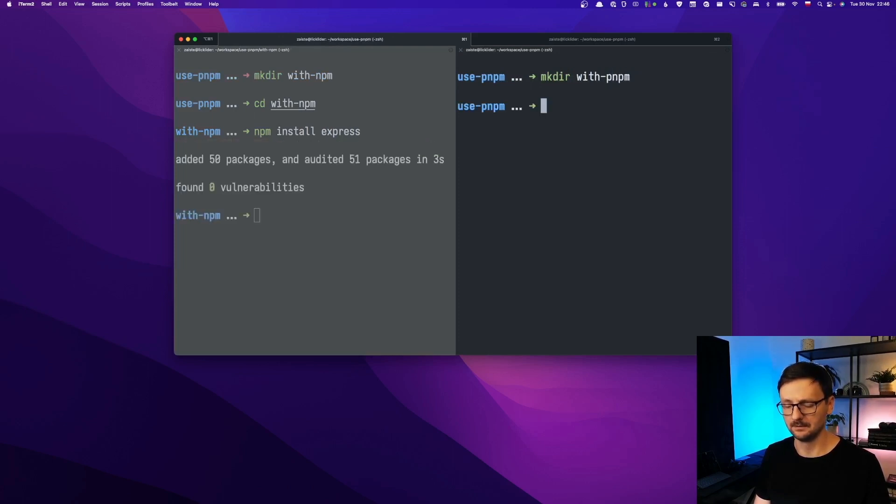
{"action": "type", "text": "pnpm add express"}
{"action": "type", "text": "cd with-"}
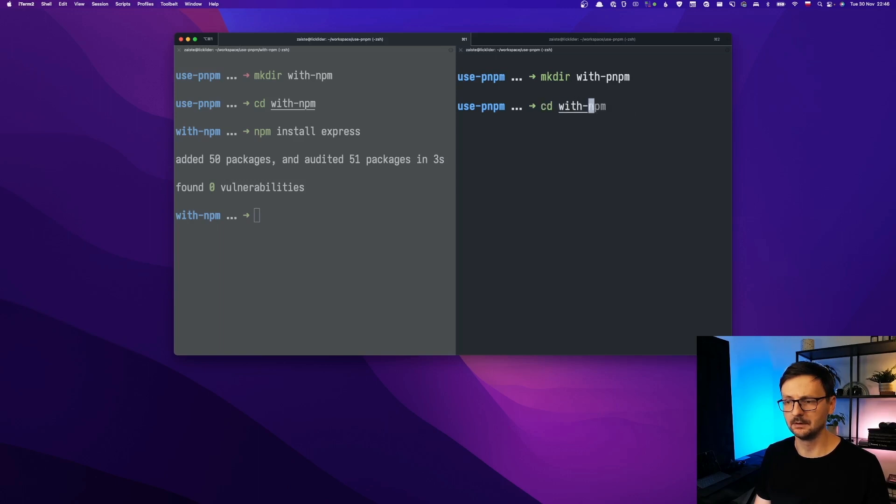
{"action": "type", "text": "pnpm store path"}
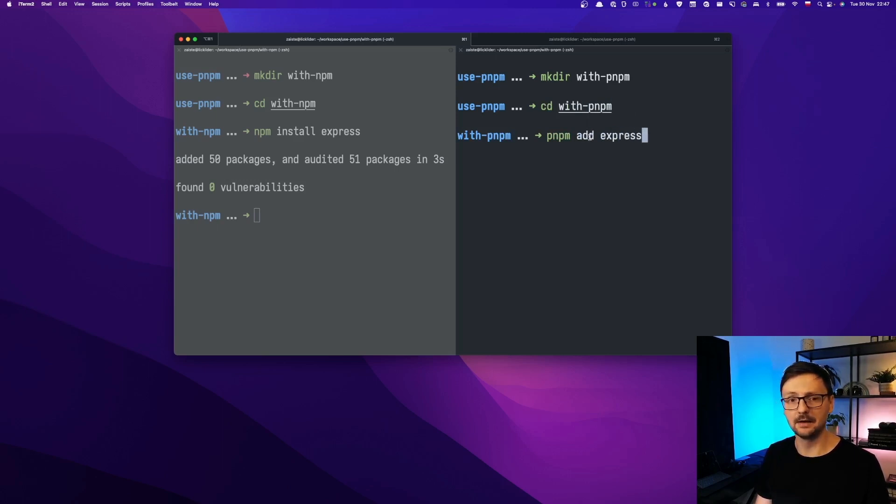
{"action": "mouse_move", "coordinate": [538, 185]}
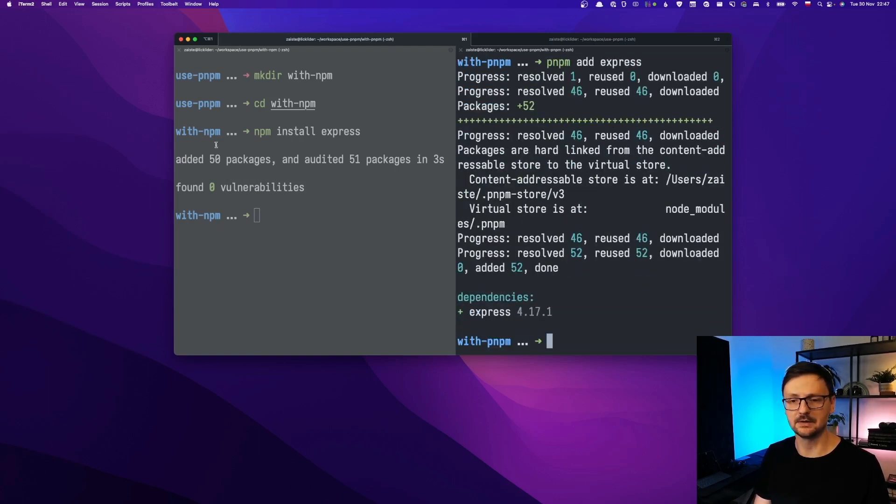
- Inspect node_modules and ~/.pnpm-store/v3/files/fb with tree -L 1 from the with-npm pane
{"action": "left_click", "coordinate": [309, 220]}
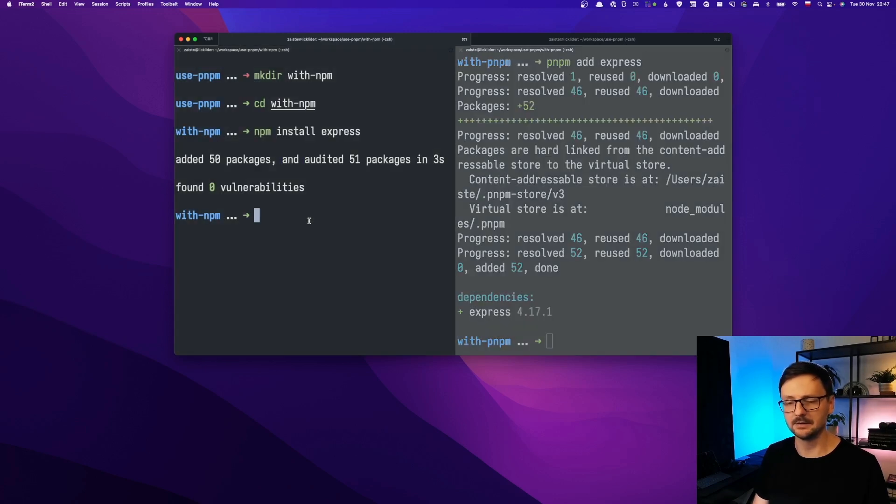
{"action": "mouse_move", "coordinate": [570, 224]}
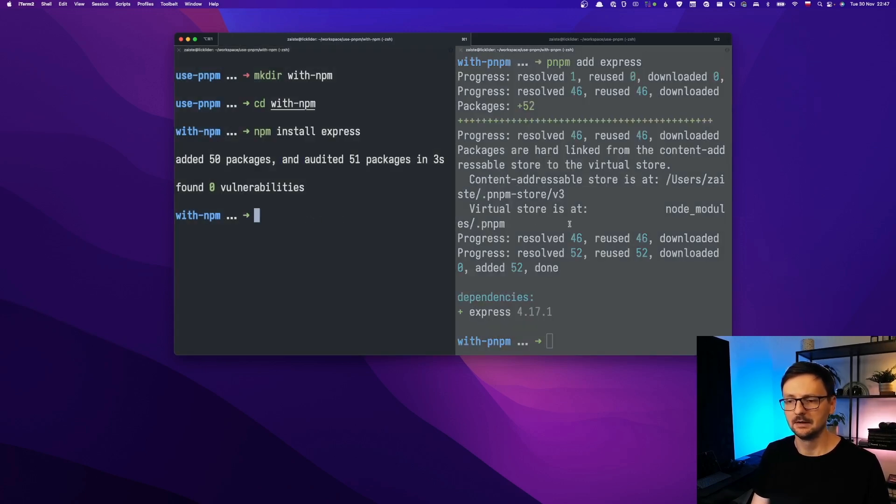
{"action": "mouse_move", "coordinate": [356, 221]}
{"action": "type", "text": "ls"}
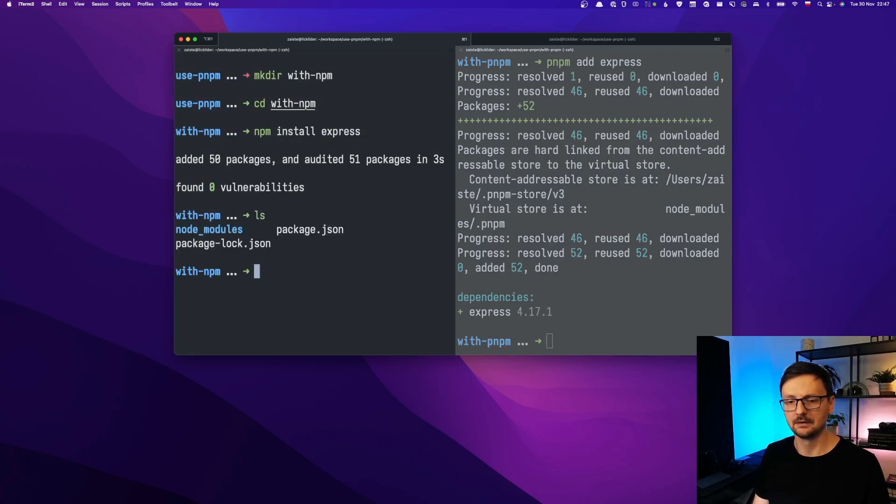
{"action": "type", "text": "tree -L 1 ~/.pnpm-store/v3/files/fb/"}
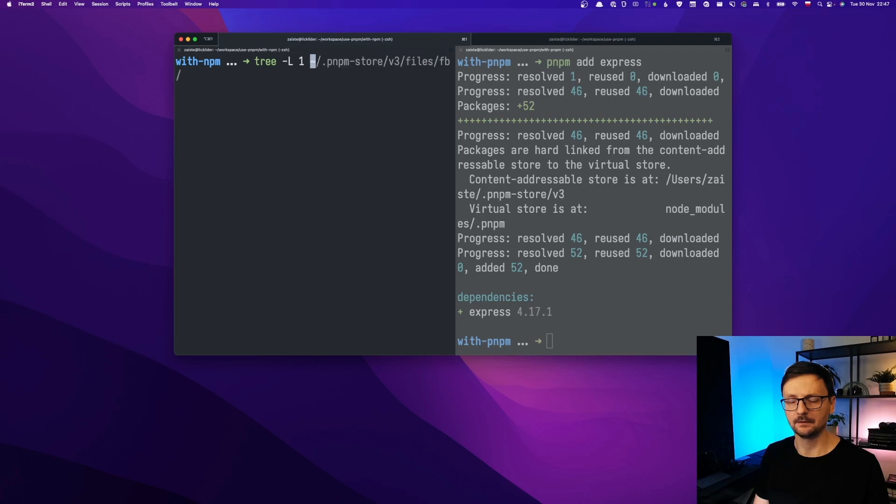
{"action": "type", "text": "./node_modules/"}
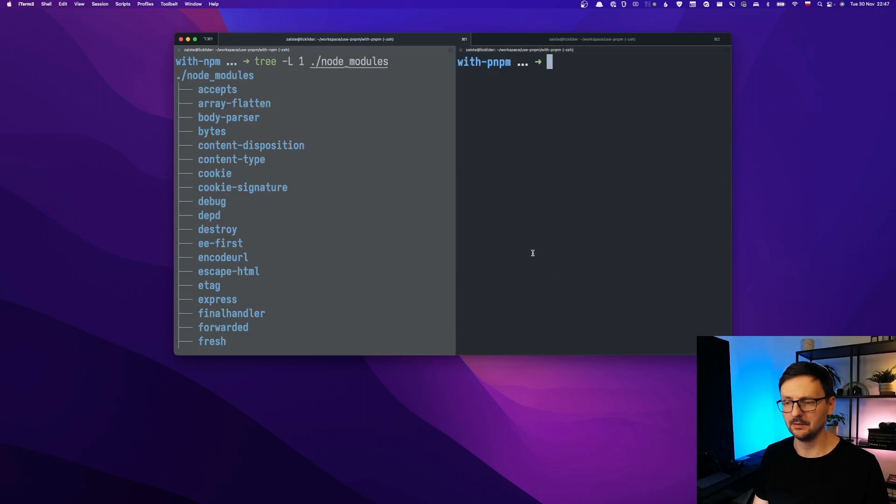
{"action": "type", "text": "tree -L 1 ~/.pnpm-store/v3/files/fb/"}
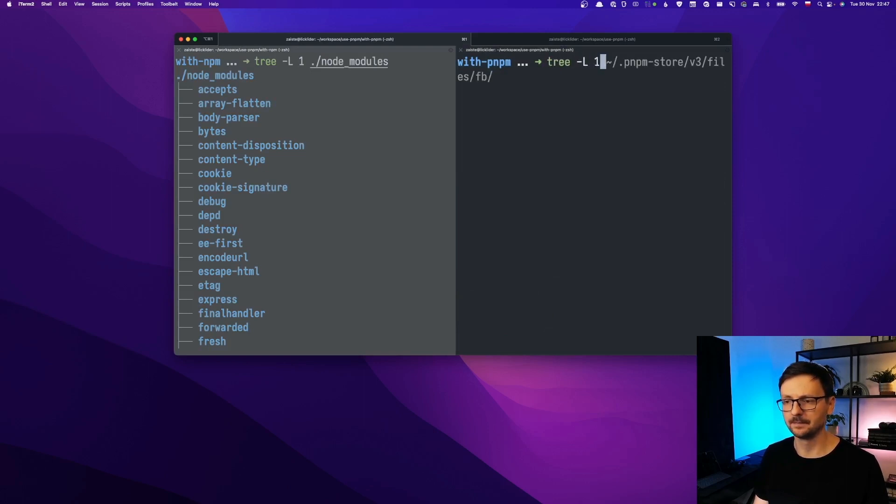
{"action": "type", "text": "./node_modules"}
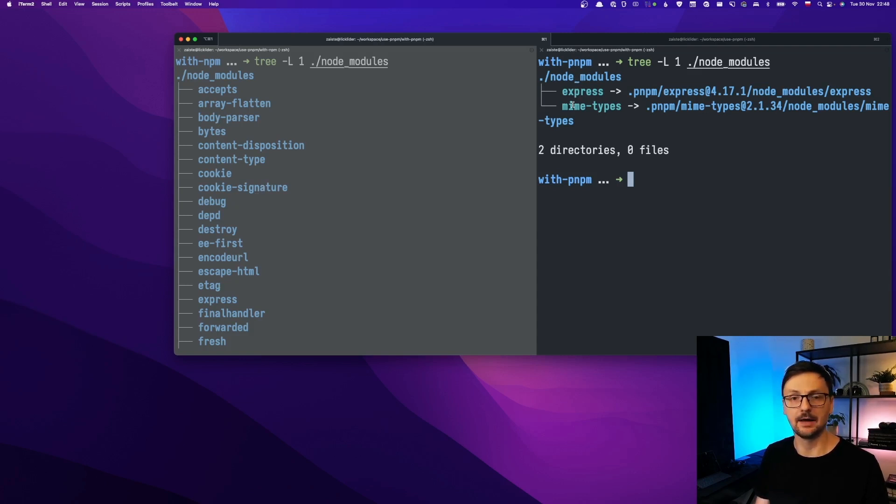
{"action": "mouse_move", "coordinate": [337, 125]}
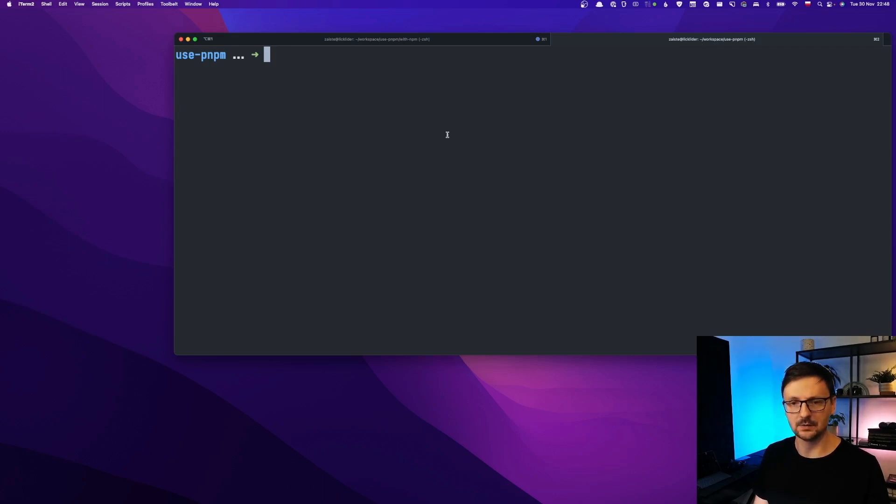
- Check the pnpm store path, then generate the my-app project with pnpm create next-app
{"action": "type", "text": "pnpm store path"}
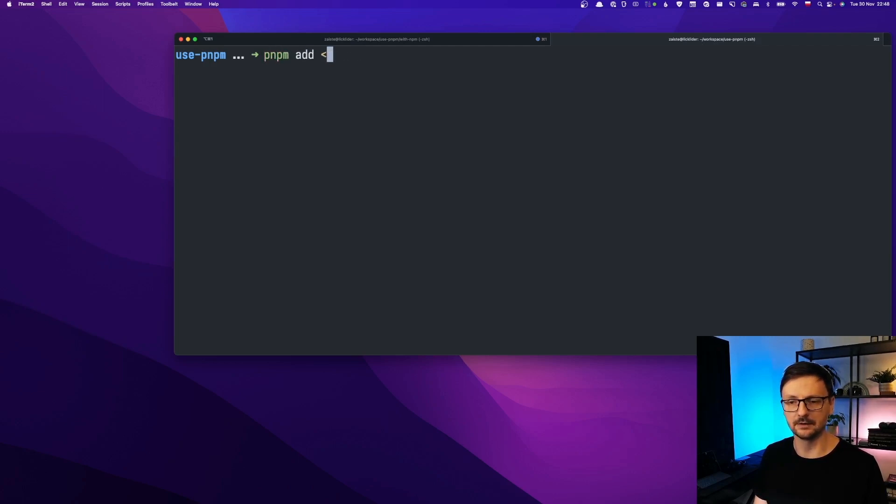
{"action": "type", "text": "store path"}
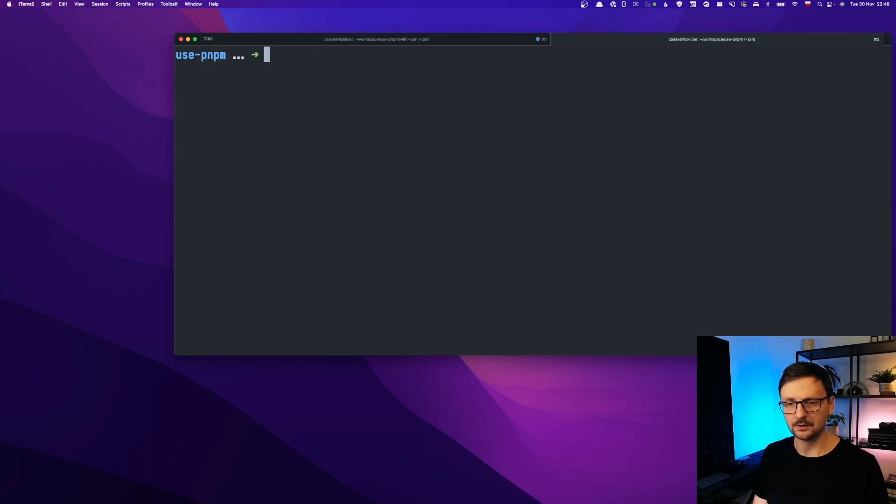
{"action": "type", "text": "pnpm create next-app ./my-app"}
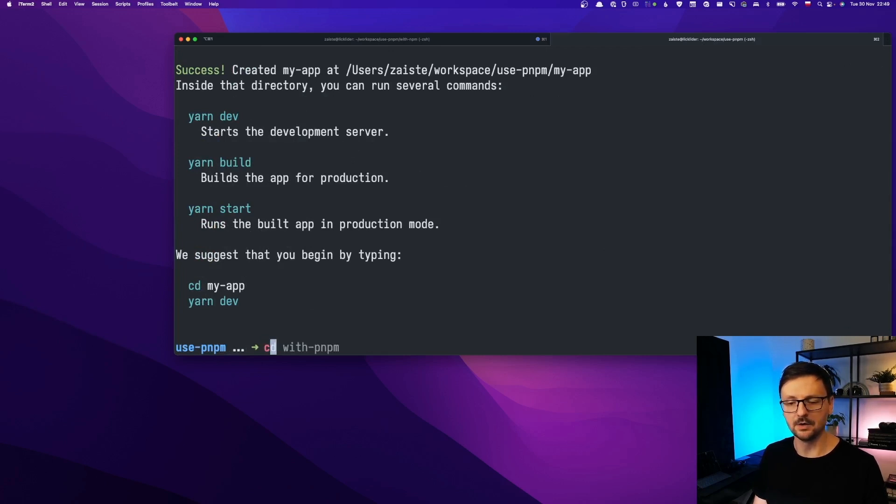
- Move into my-app, reinstall its dependencies with pnpm i, and start a cat of the package file
{"action": "type", "text": "my-app/"}
{"action": "type", "text": "rm -rf node_modules"}
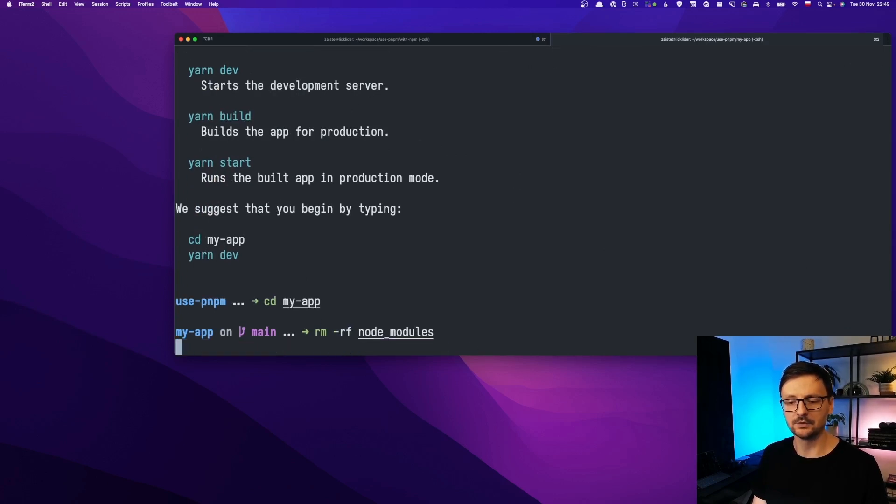
{"action": "type", "text": "pnpm i"}
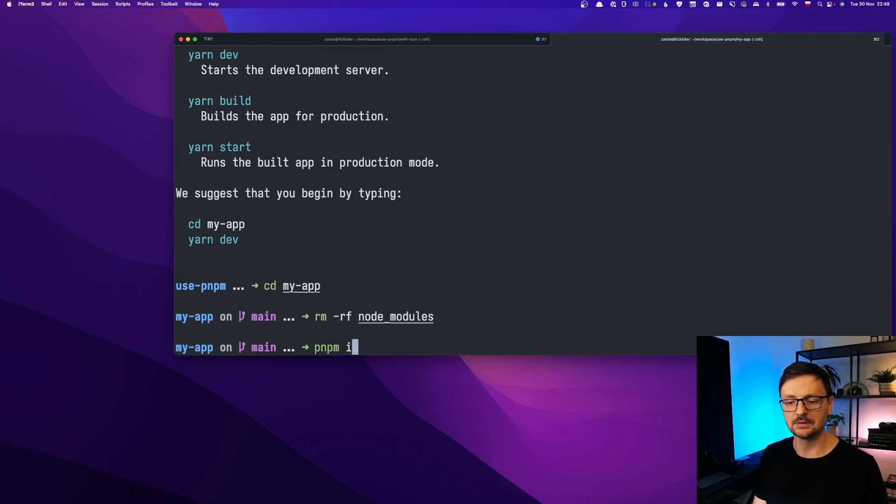
{"action": "key", "text": "Enter"}
{"action": "type", "text": "pnpm store path"}
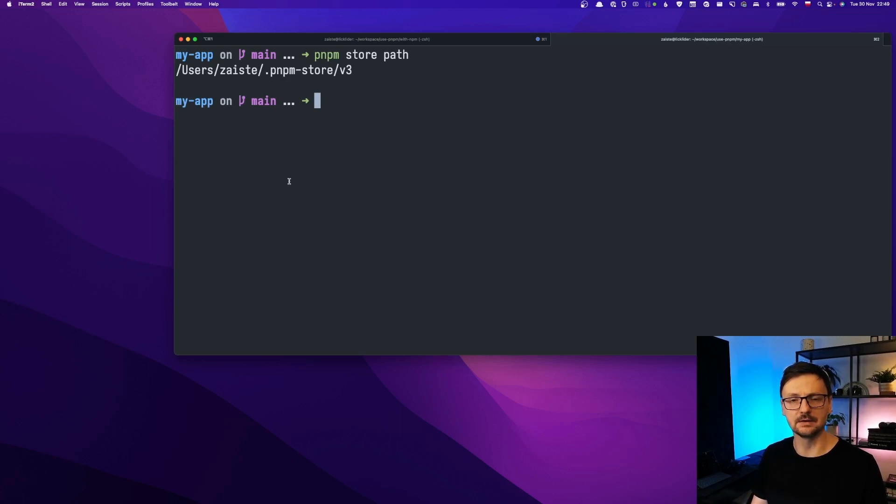
{"action": "mouse_move", "coordinate": [351, 103]}
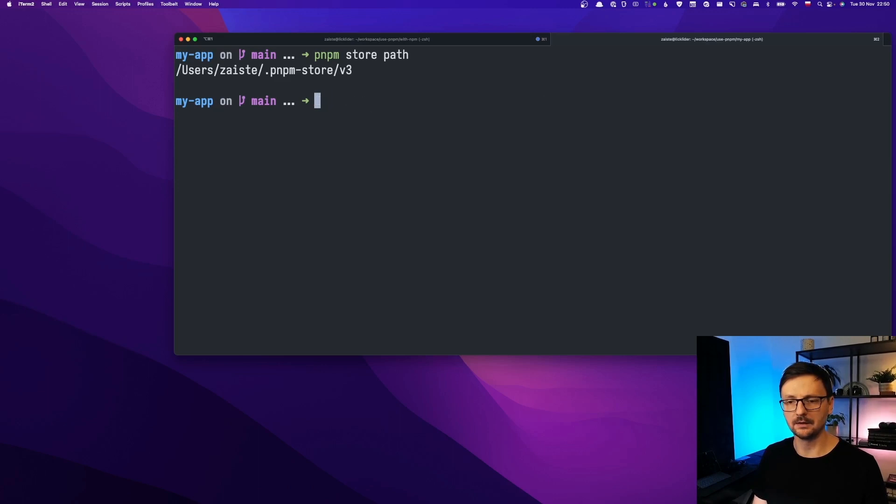
{"action": "type", "text": "cat pack"}
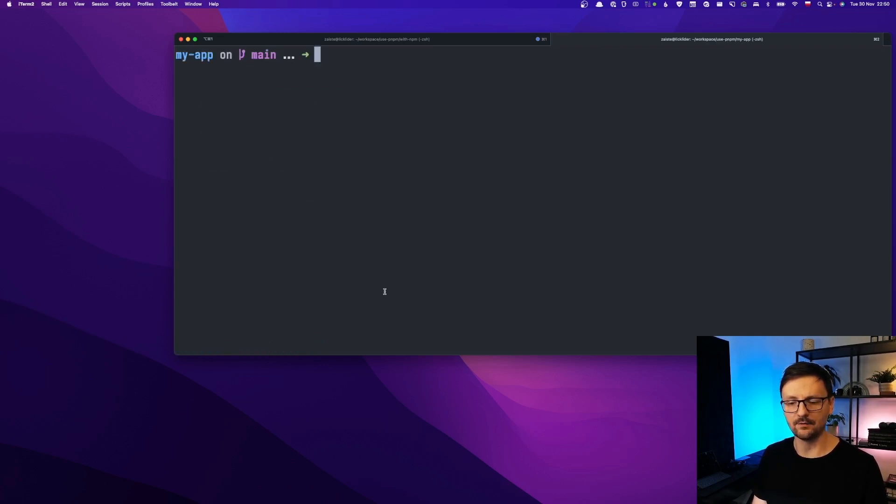
- Run my-app's dev server with npm run dev and pnpm dev, then stop it with Ctrl+C
{"action": "type", "text": "npm run populate"}
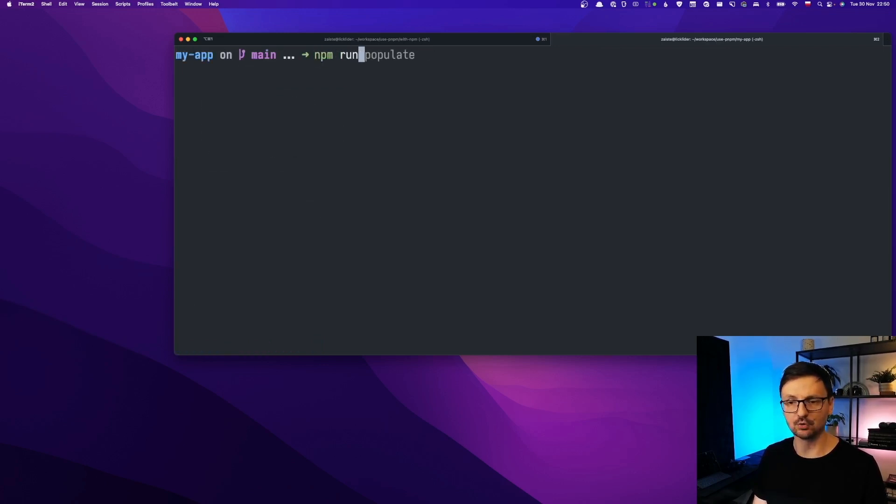
{"action": "type", "text": "dev"}
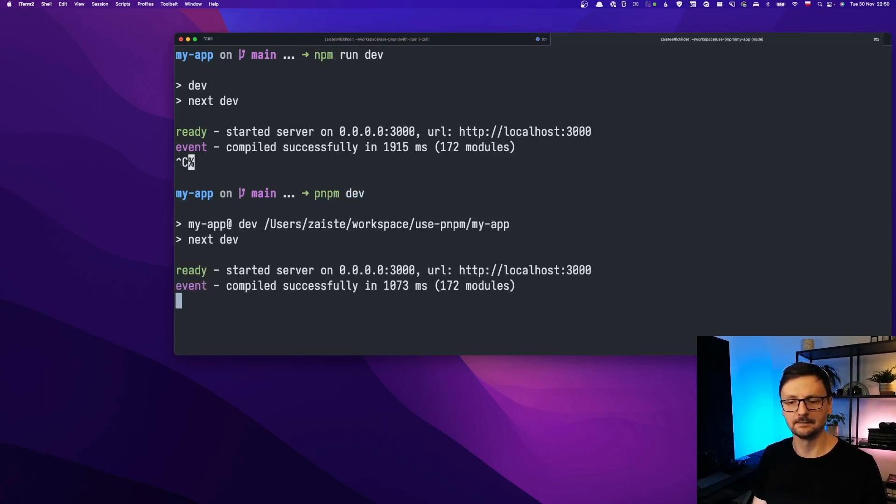
{"action": "key", "text": "ctrl+c"}
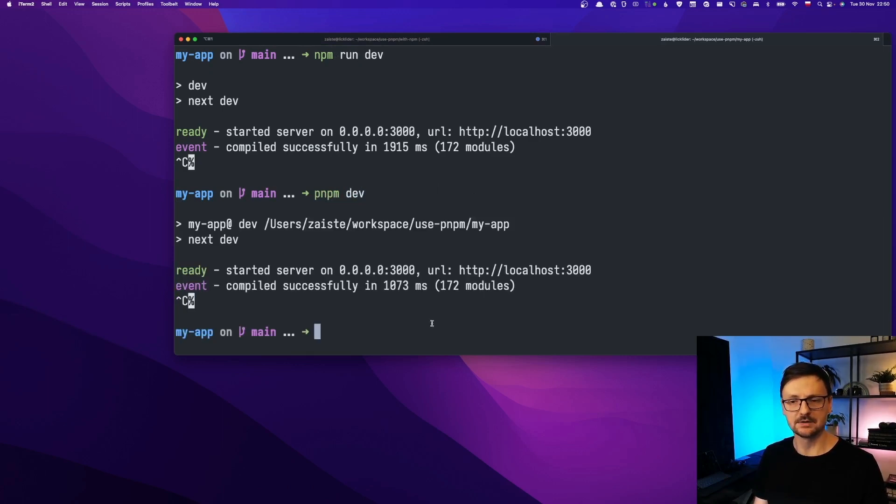